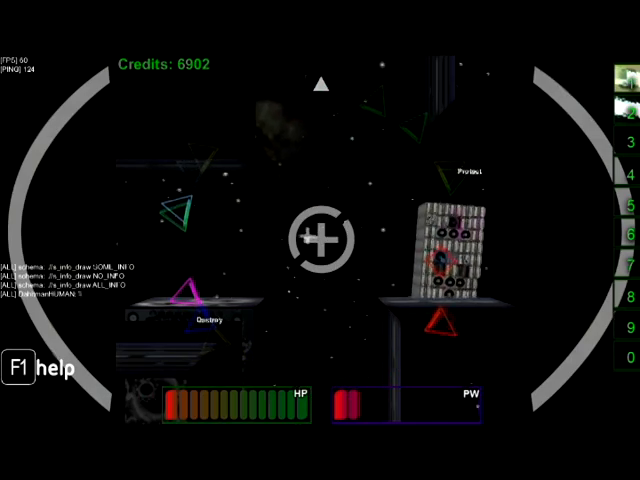
# - Fire the laser at the armoured target structure, raising credits from 6902 to 6918
pyautogui.click(320, 237)
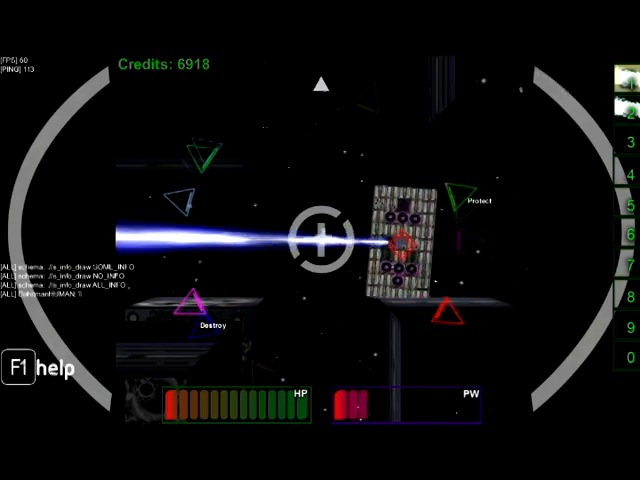